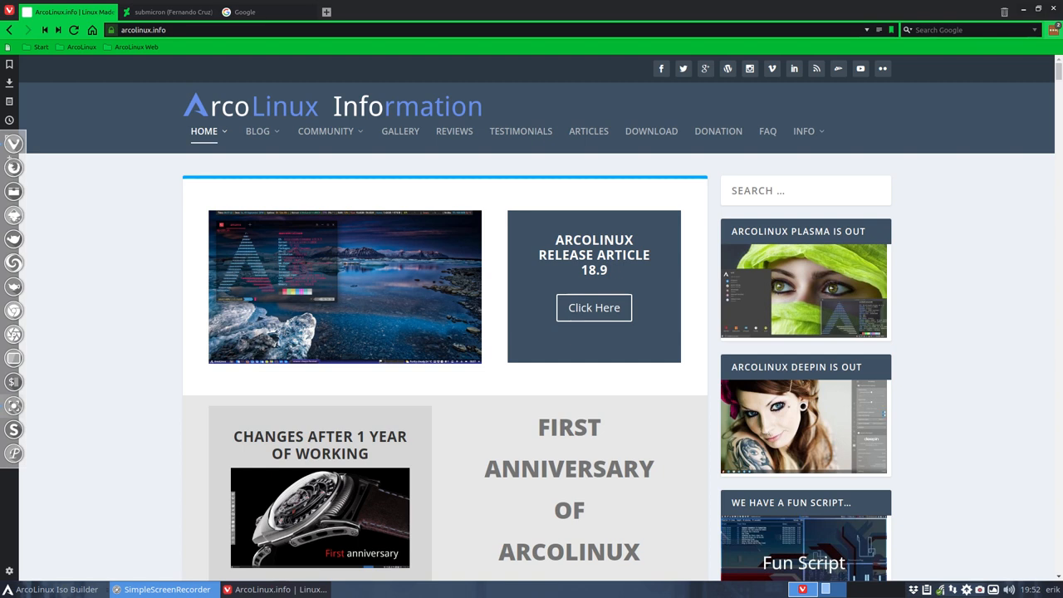
Step: Go to the Credits page from the INFO menu of the ArcoLinux site
scroll(down, 3)
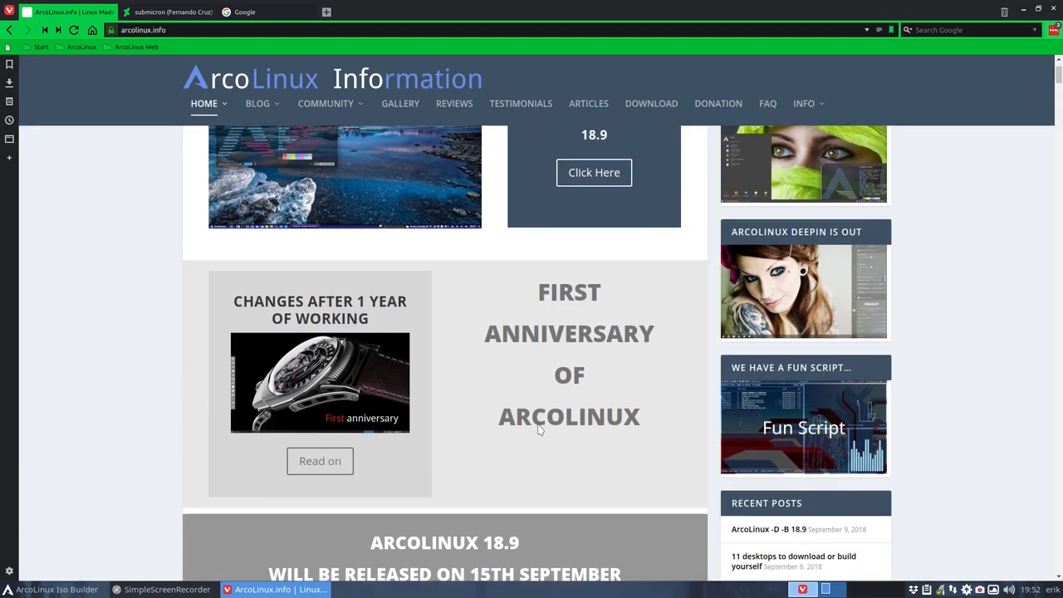
scroll(down, 3)
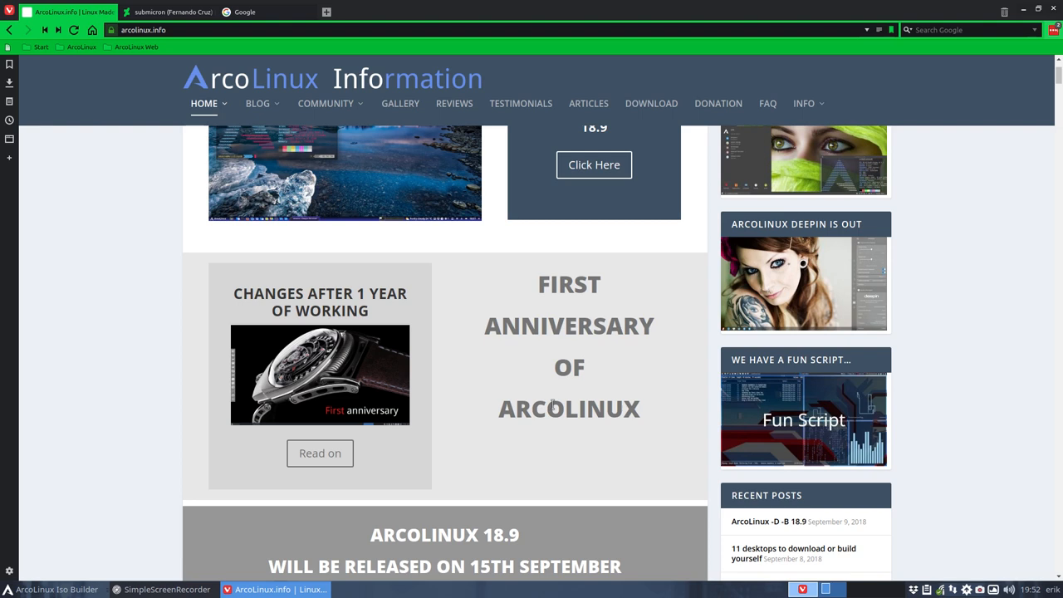
mouse_move(548, 392)
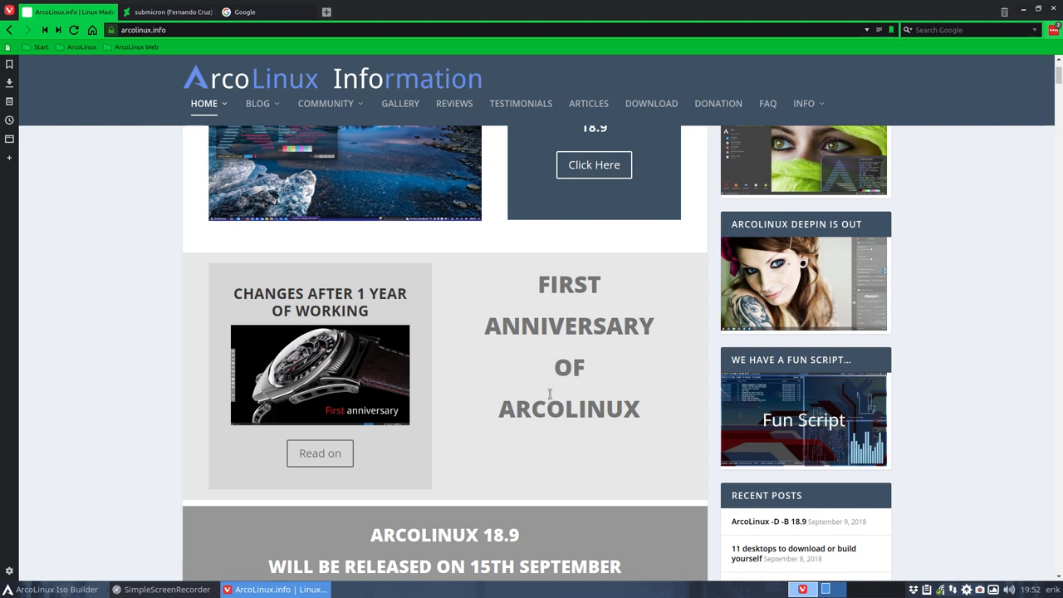
scroll(up, 3)
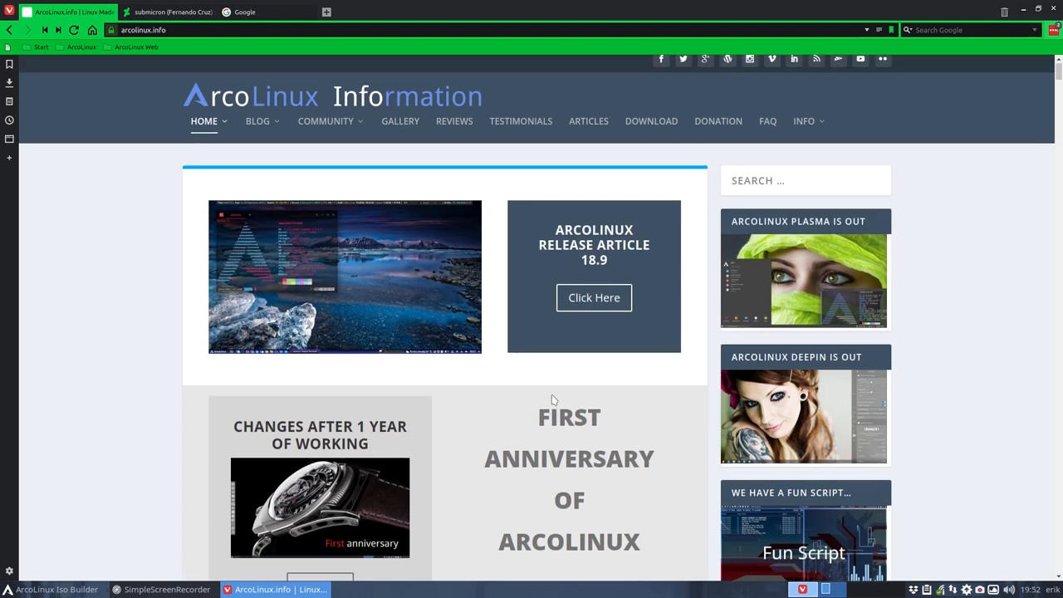
click(804, 121)
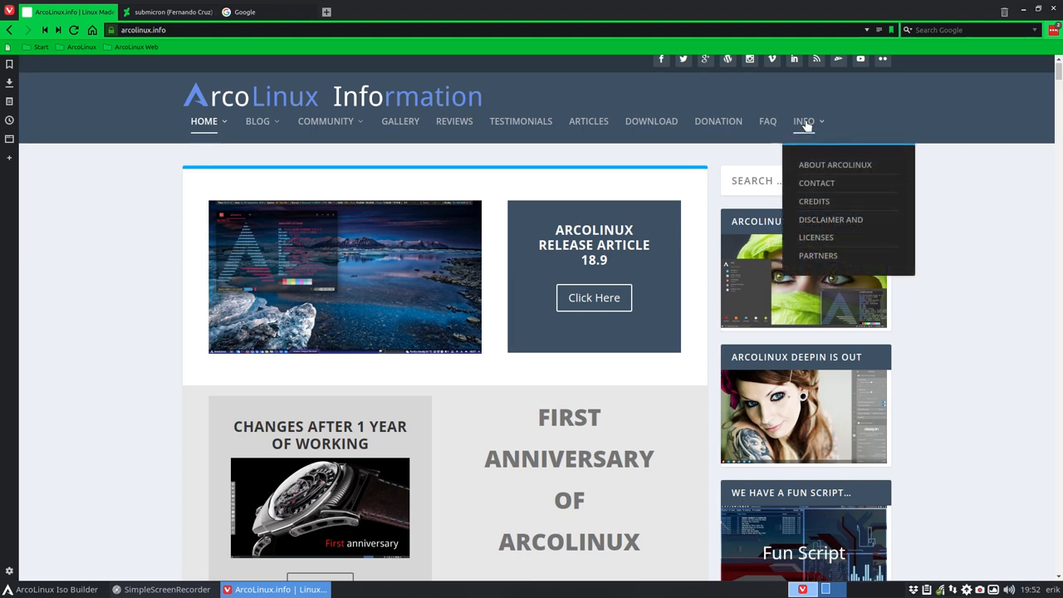
mouse_move(814, 201)
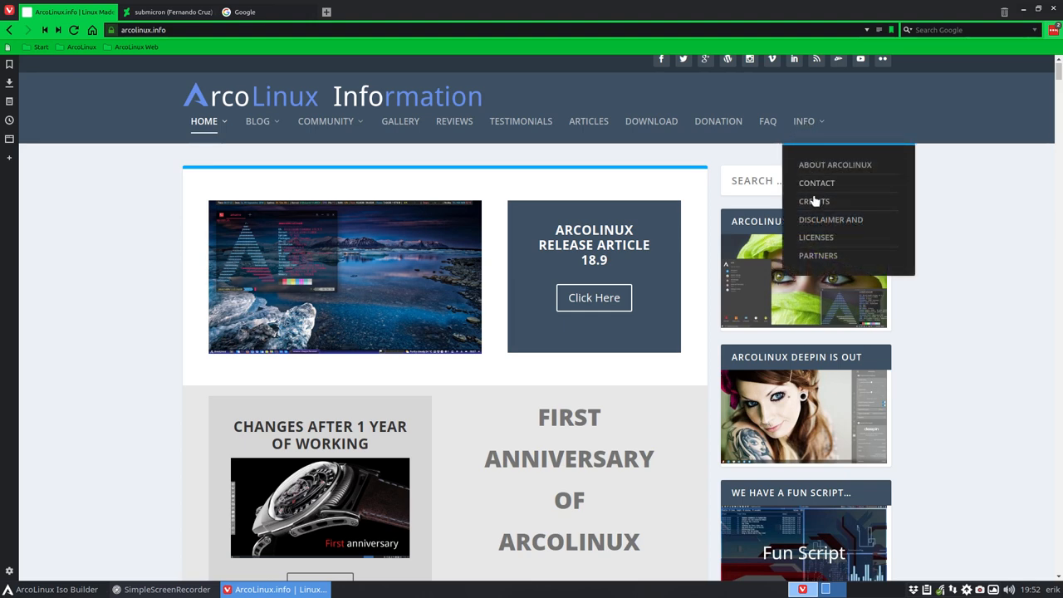
click(814, 201)
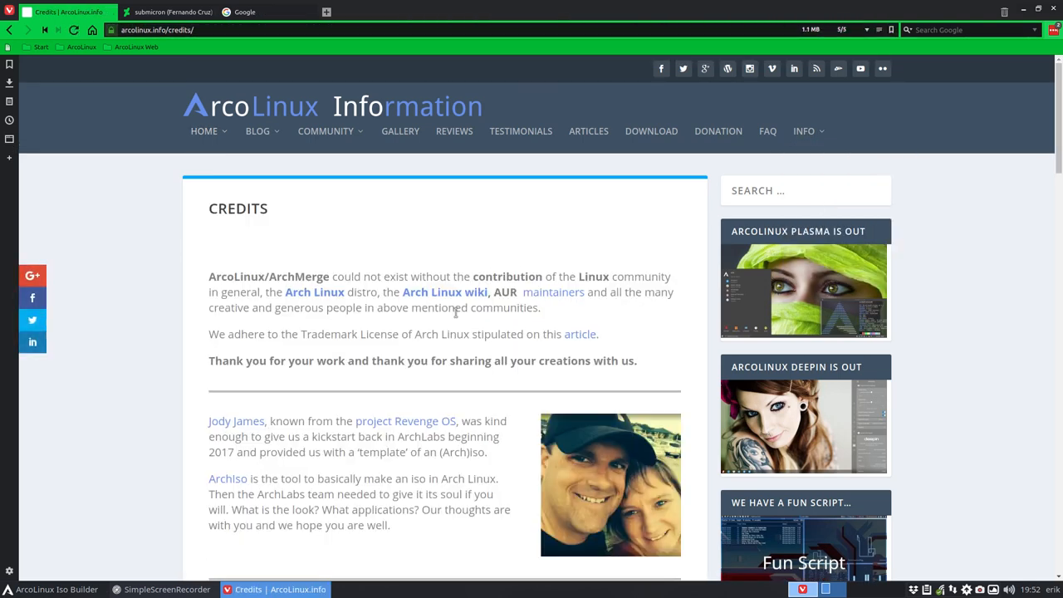
Step: Scroll down to the Submicron / Fernando Cruz paragraph among the contributors
scroll(down, 3)
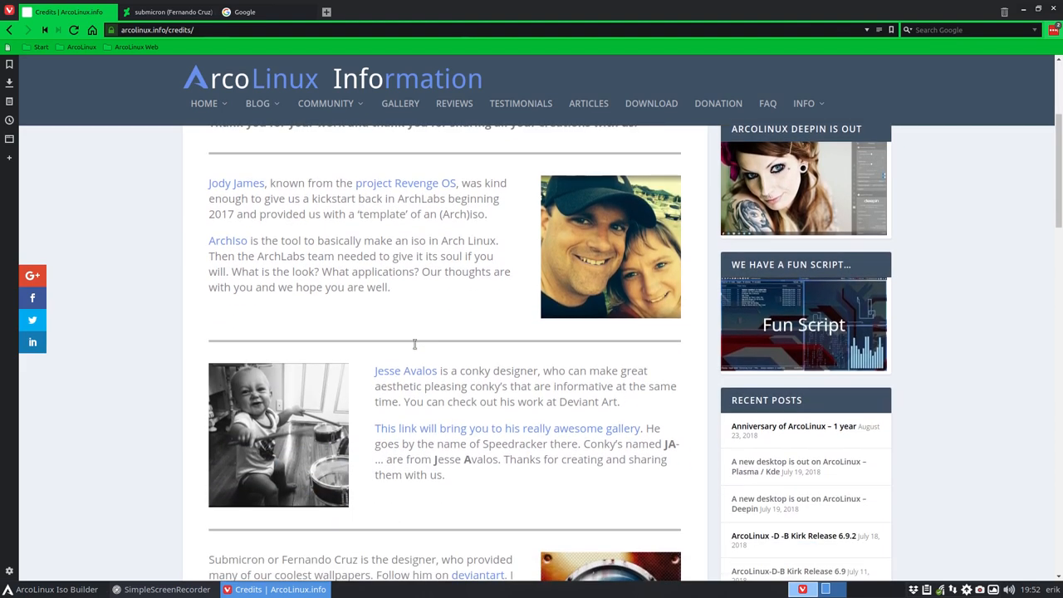
scroll(down, 3)
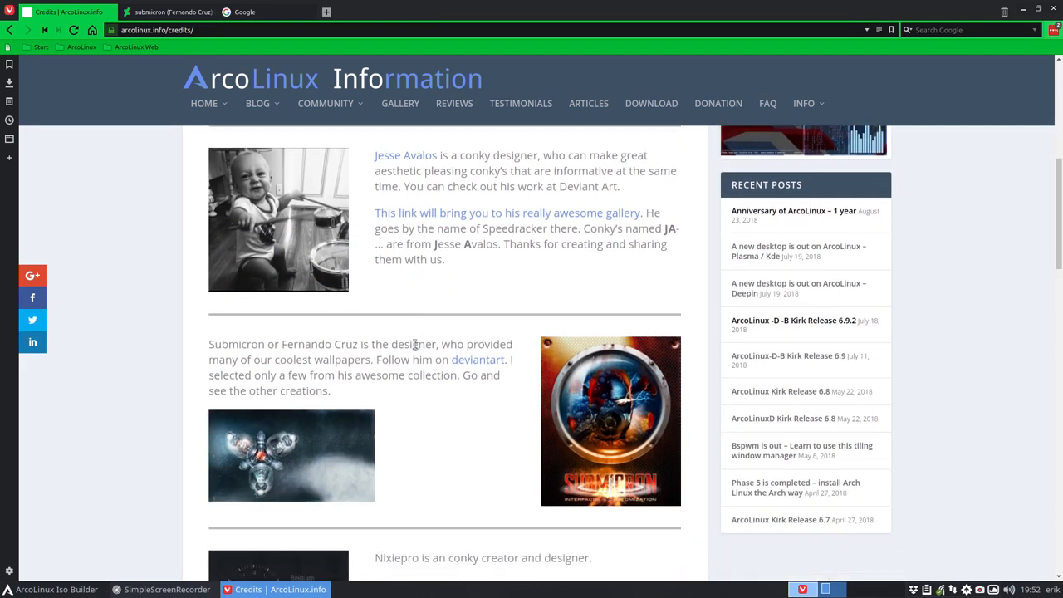
scroll(down, 3)
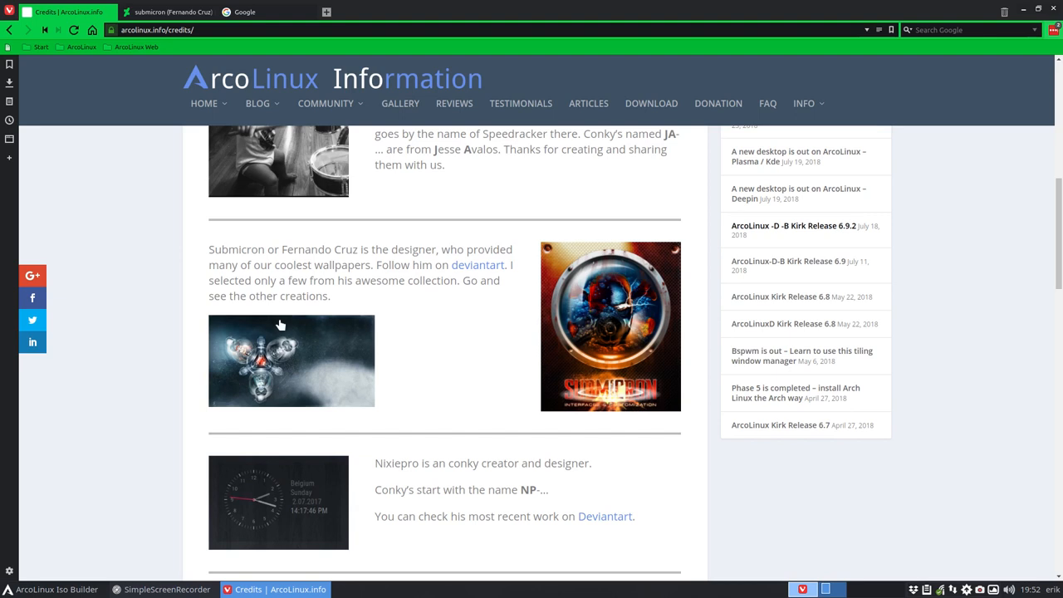
mouse_move(246, 251)
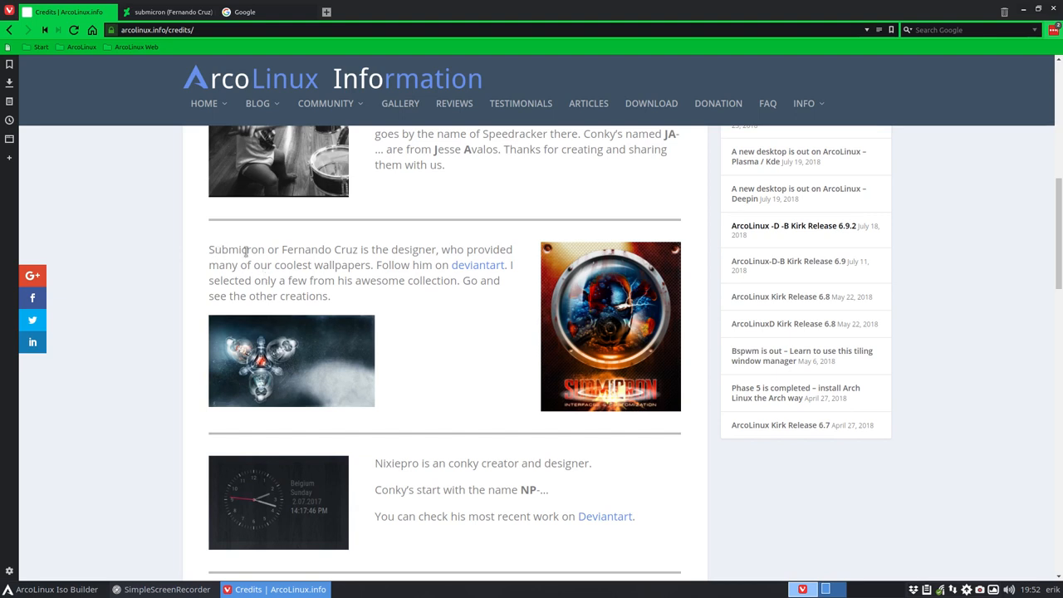
mouse_move(359, 279)
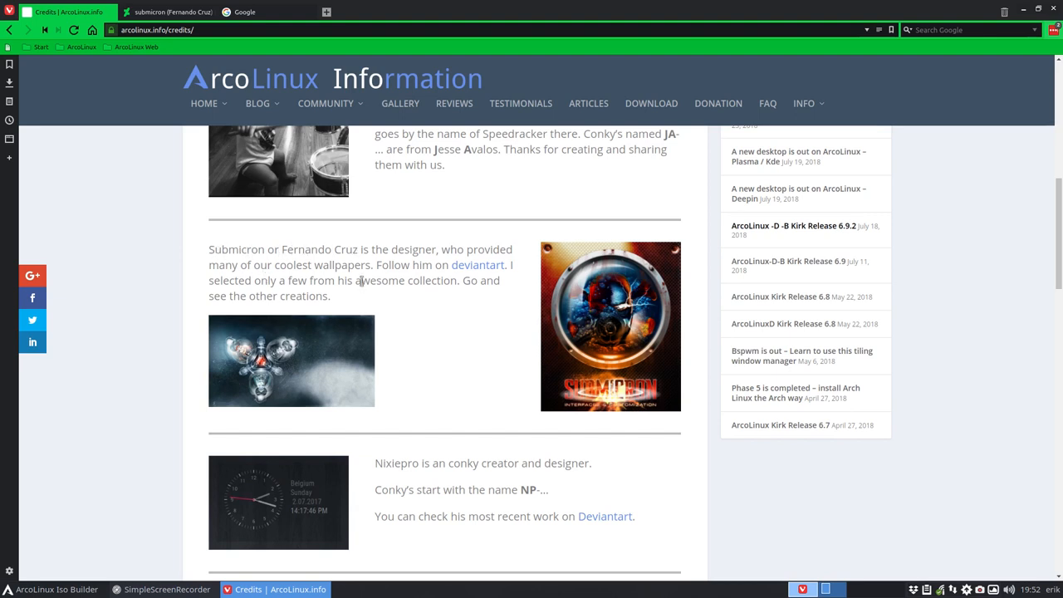
mouse_move(260, 395)
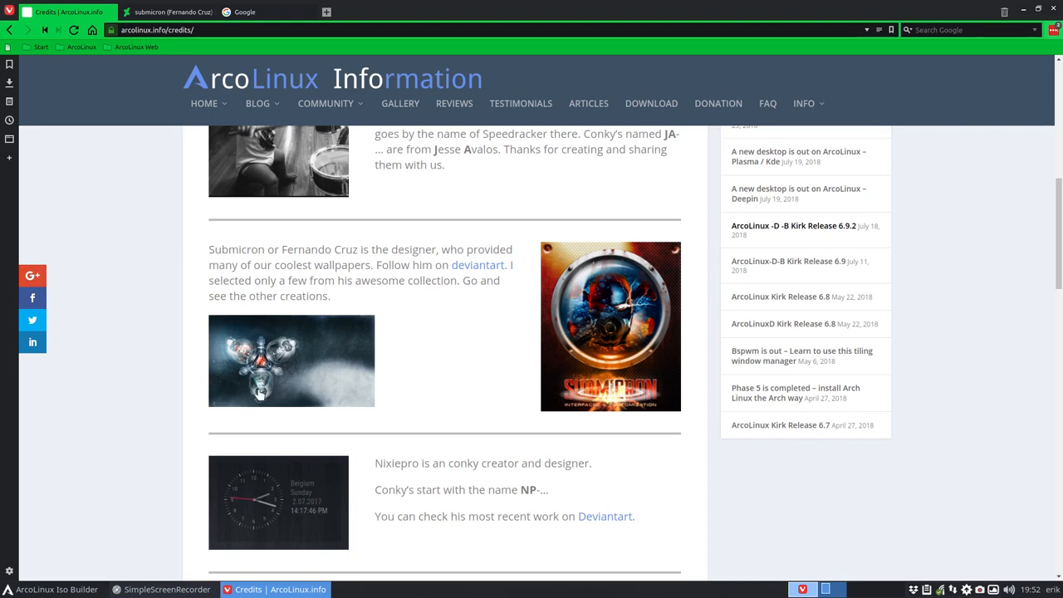
click(163, 12)
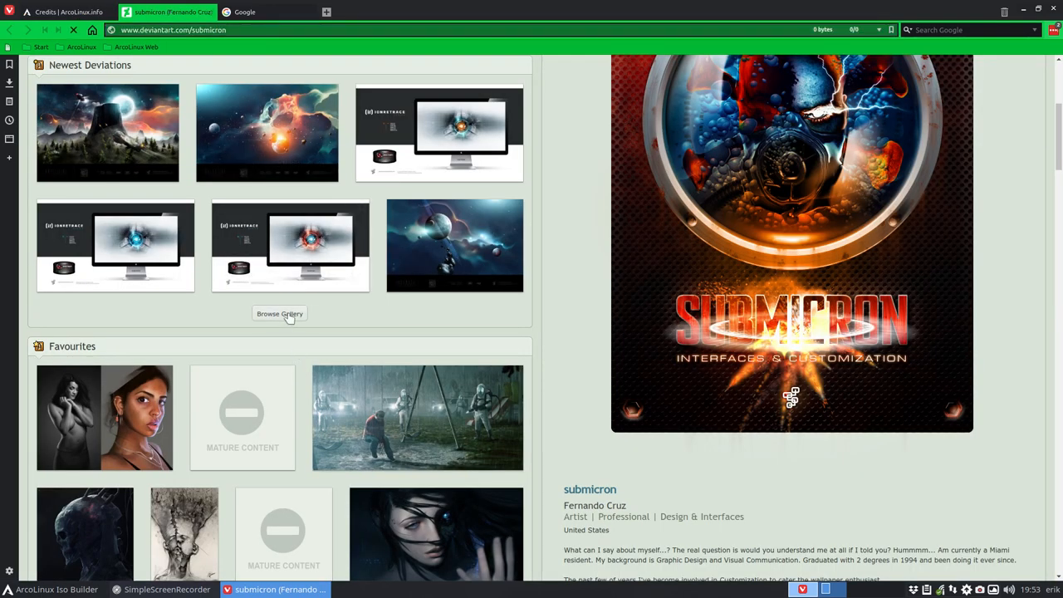
click(279, 313)
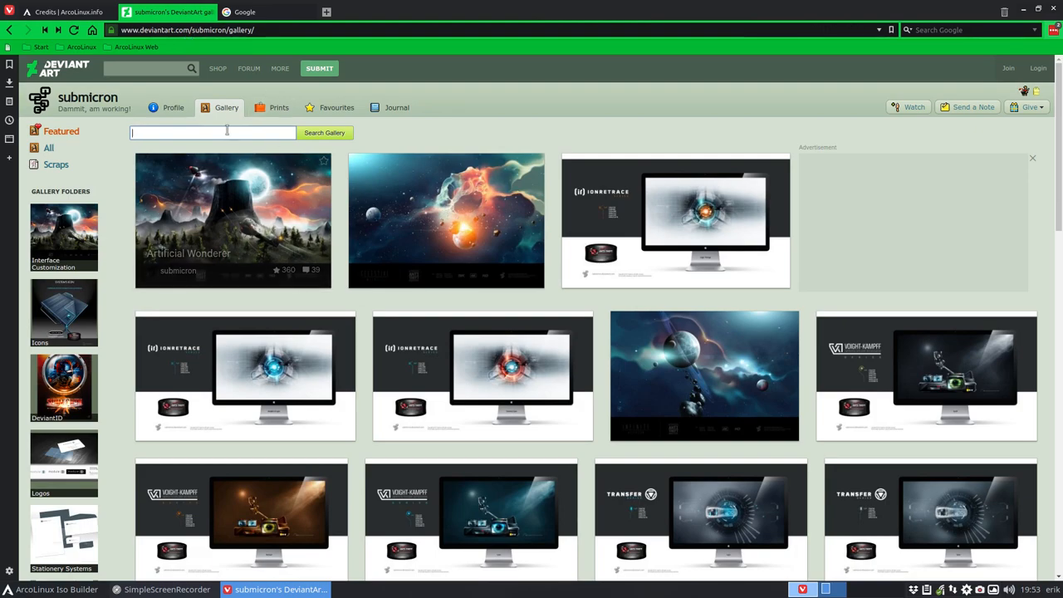
Step: Scroll down the gallery past the iTunes icon to the QuasiGod, Ultraparallel and Stasis rows
scroll(down, 3)
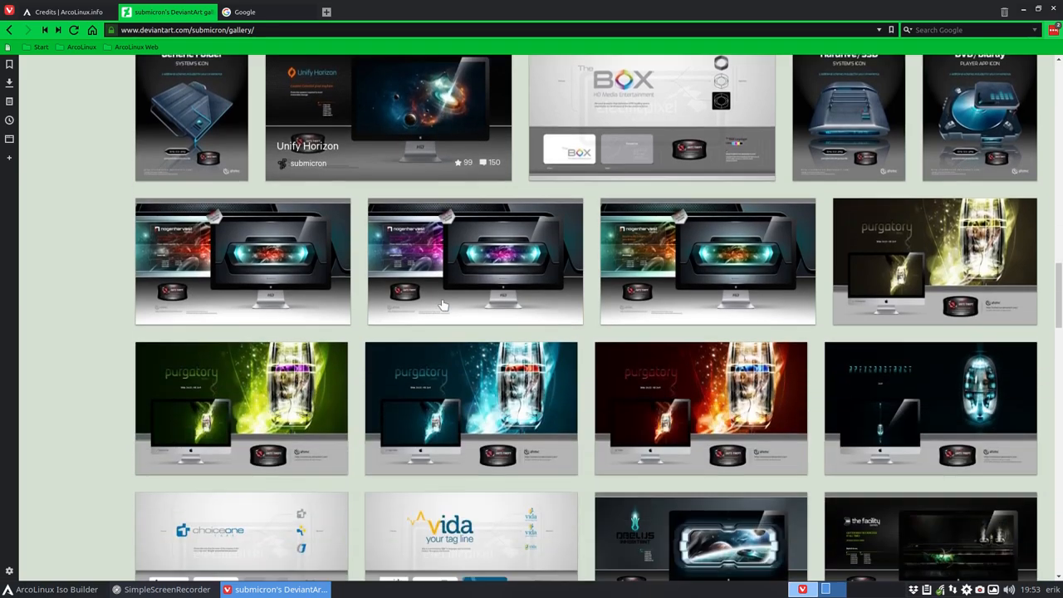
scroll(down, 3)
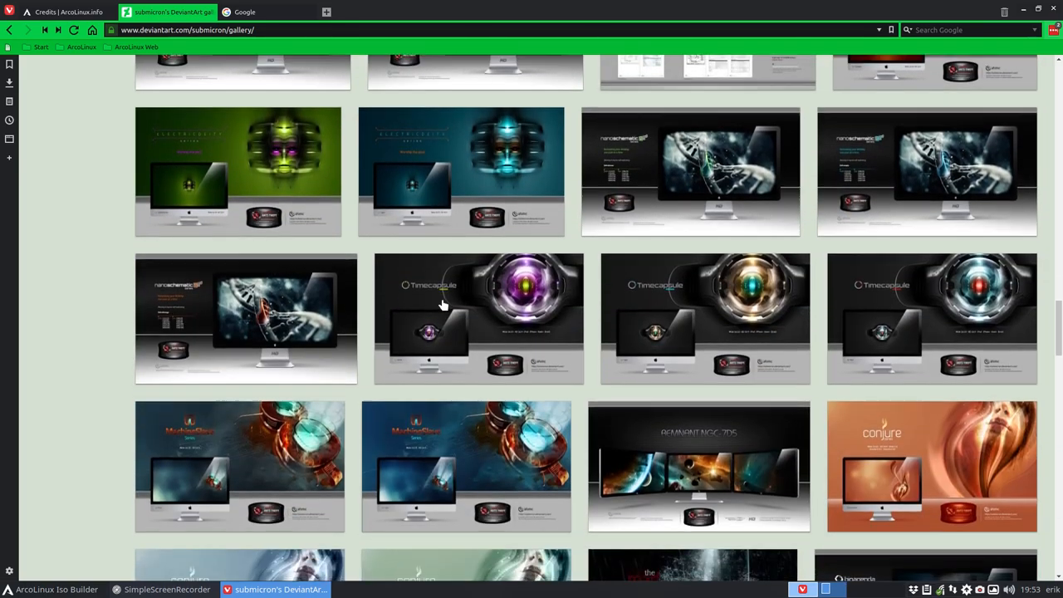
scroll(down, 3)
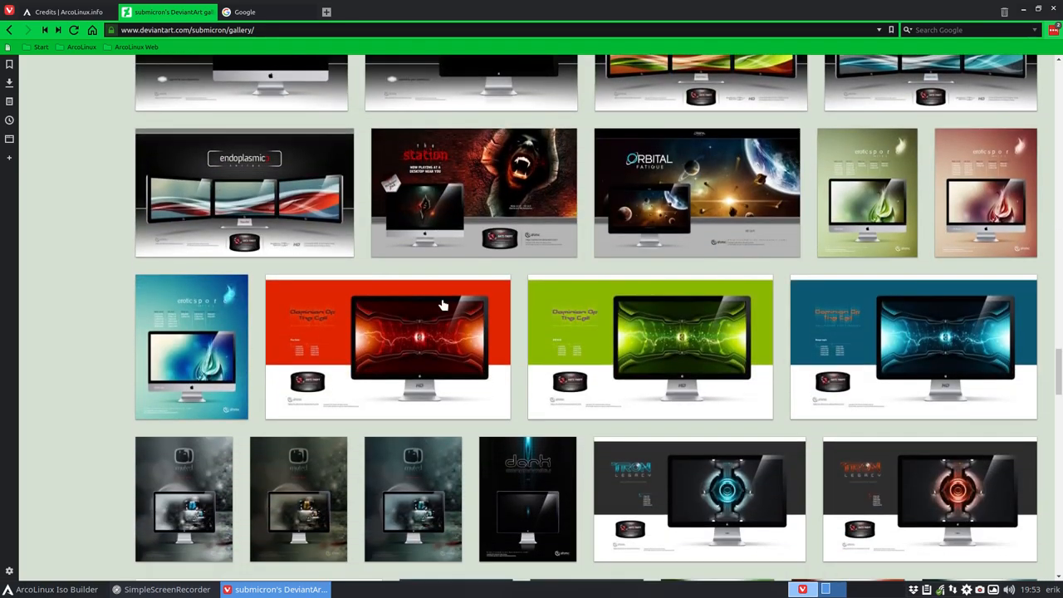
scroll(down, 3)
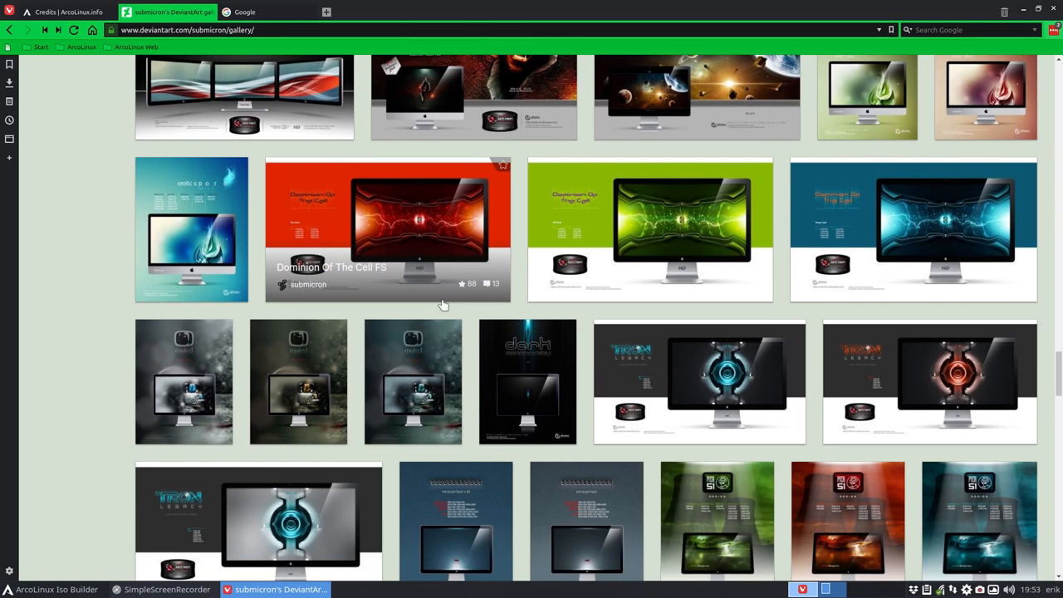
scroll(down, 3)
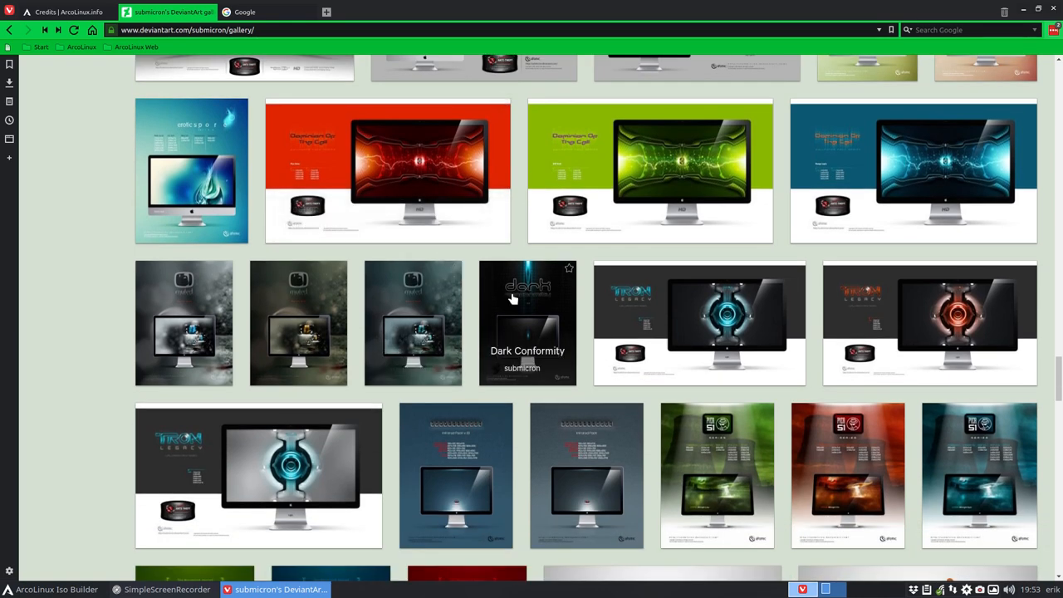
scroll(down, 3)
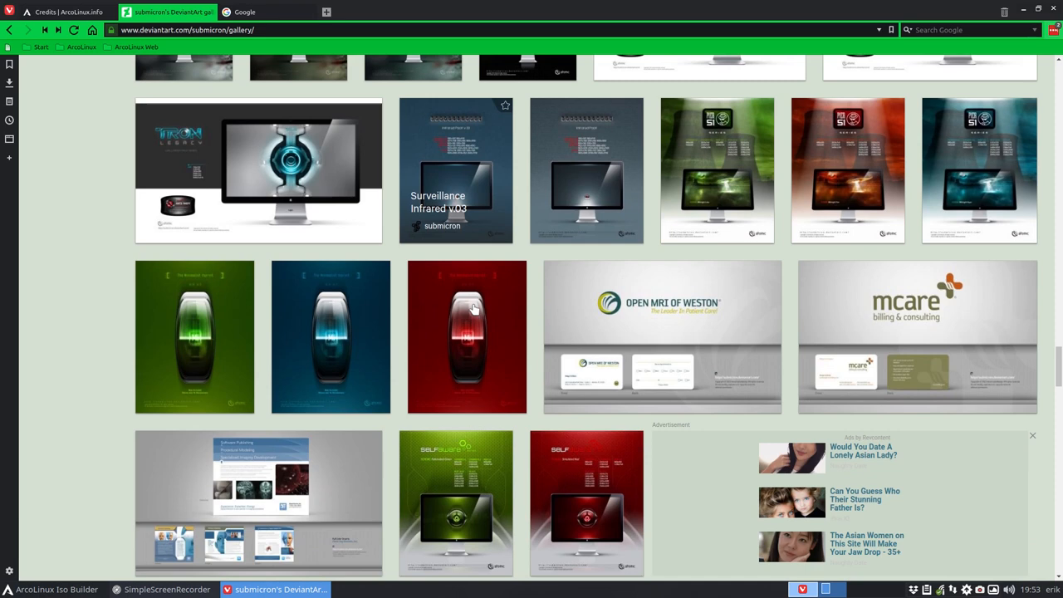
scroll(down, 3)
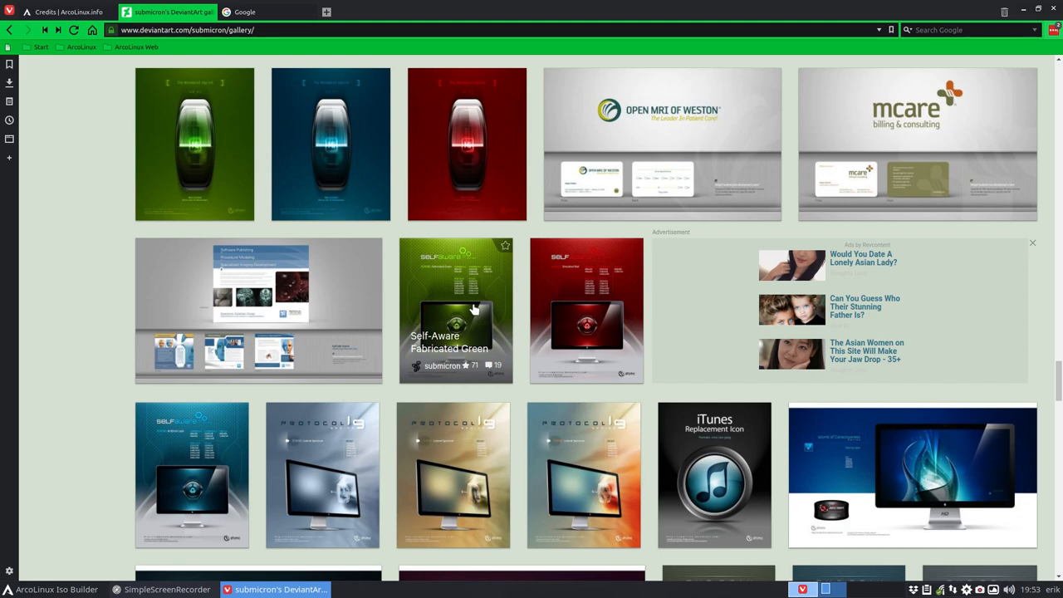
scroll(down, 3)
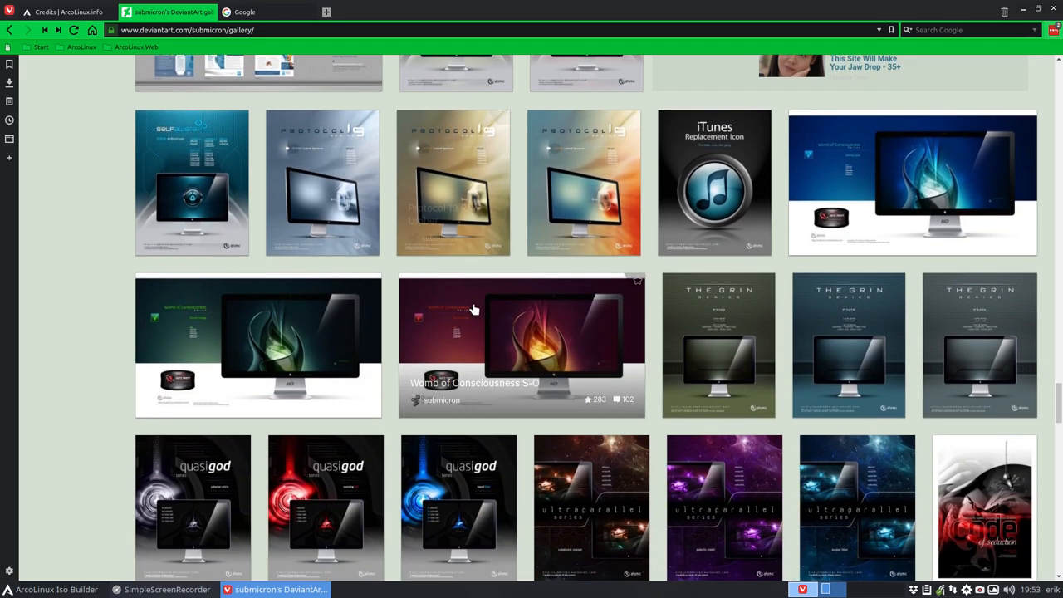
scroll(down, 3)
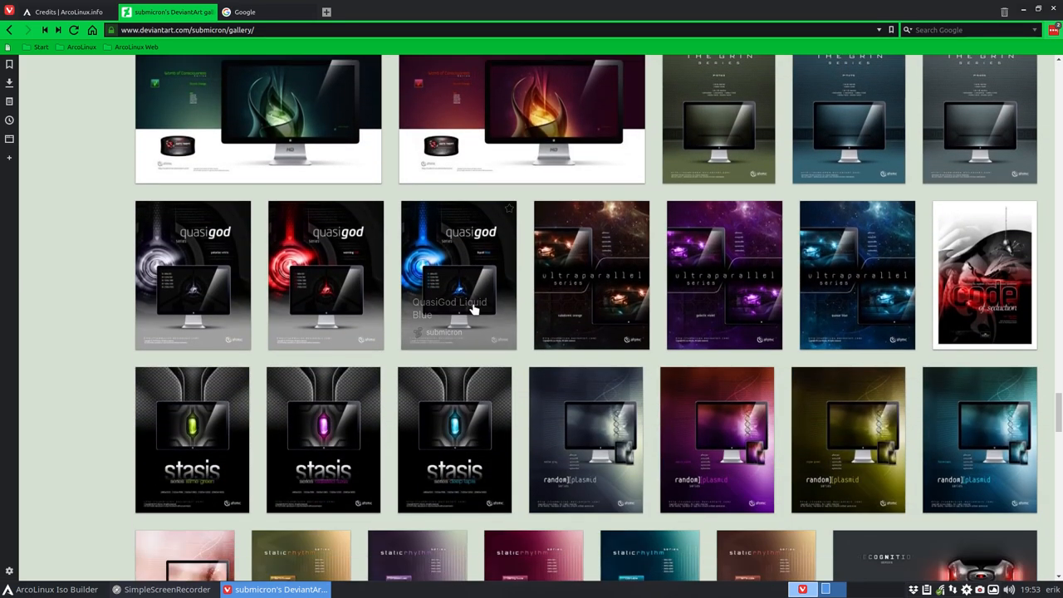
mouse_move(473, 312)
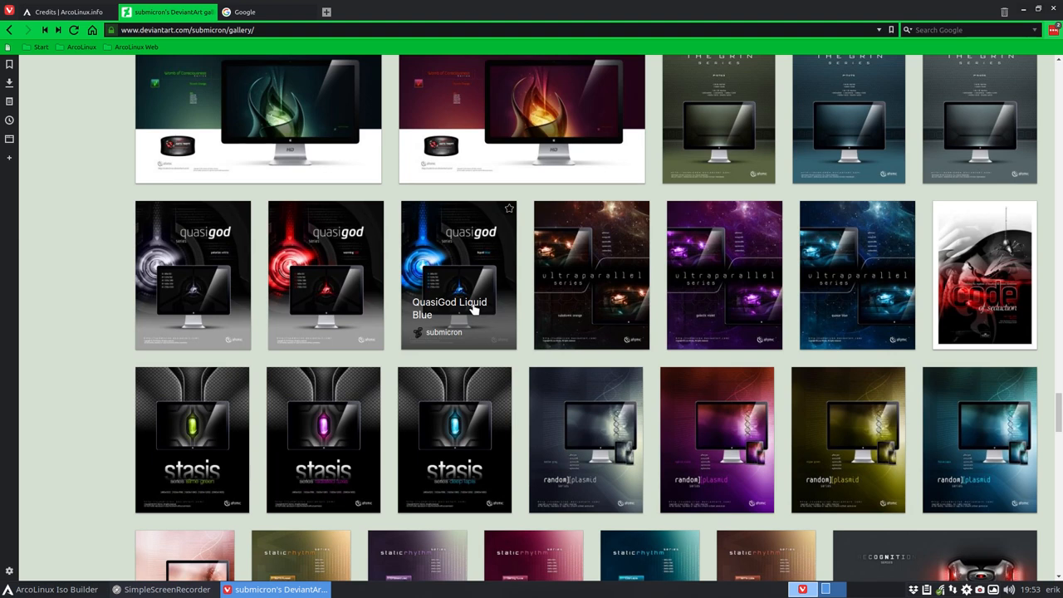
scroll(down, 3)
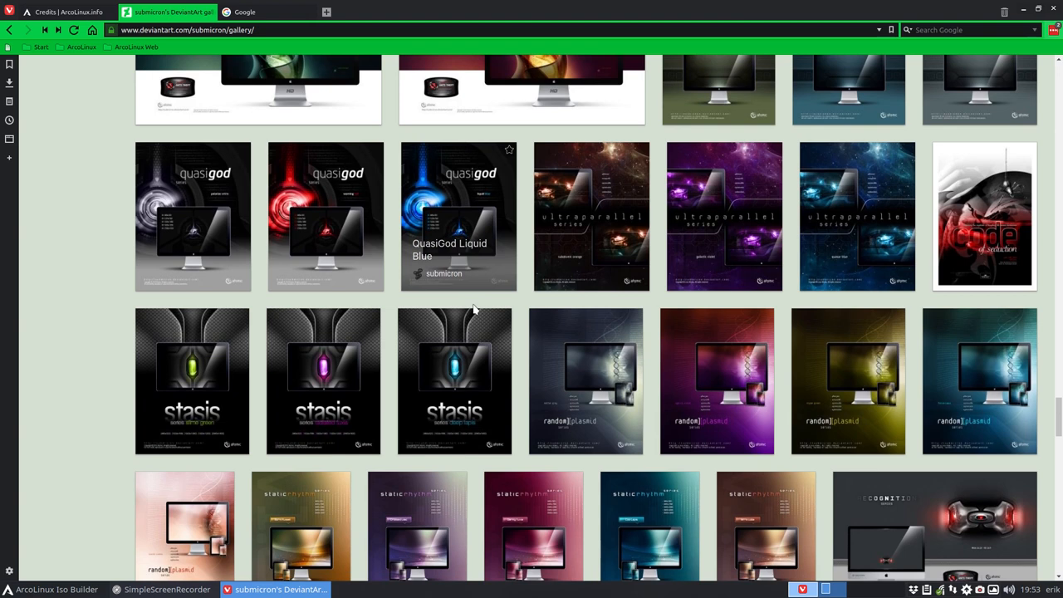
mouse_move(473, 309)
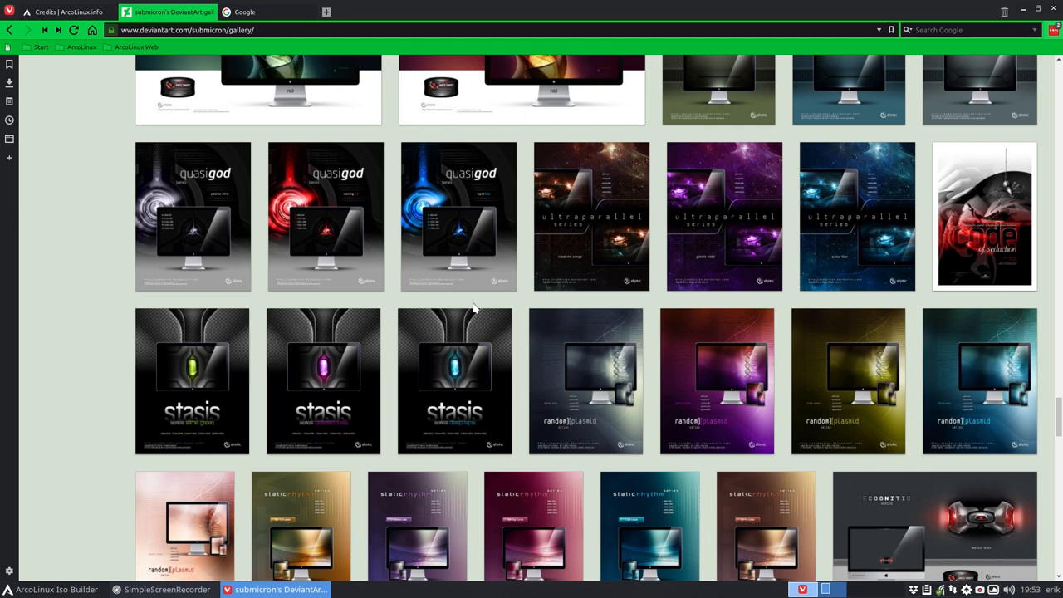
Step: Scroll further past the MedWest stationery designs to the Alienage and Endoplasmic wallpapers
scroll(down, 3)
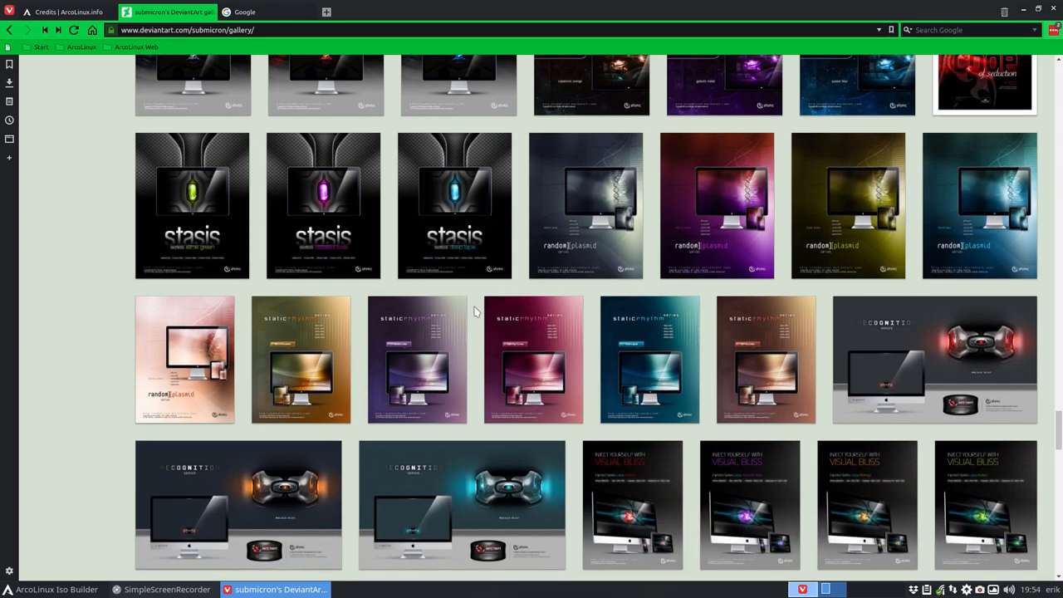
scroll(down, 3)
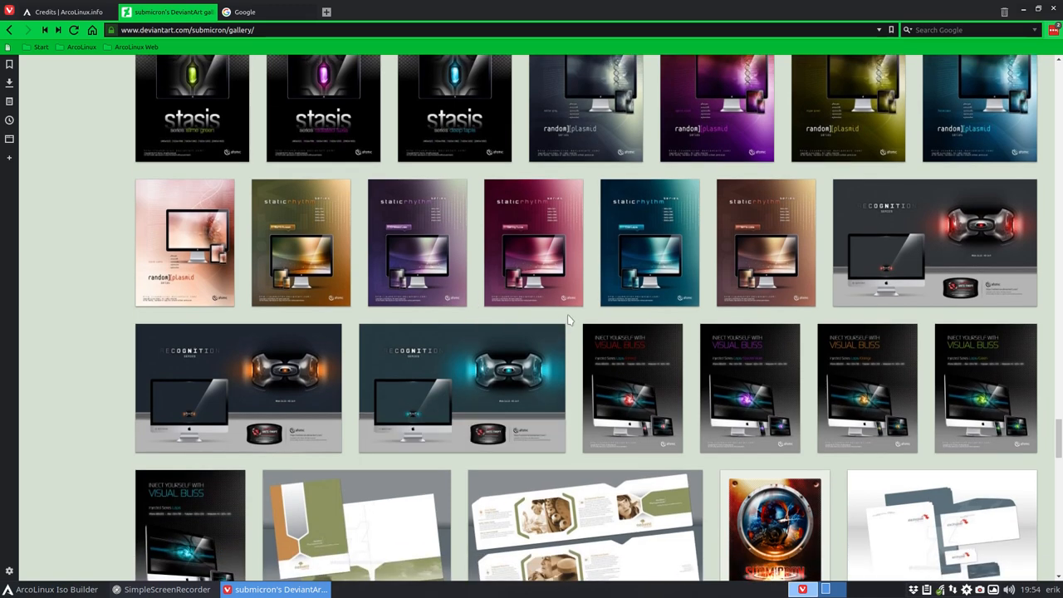
scroll(down, 3)
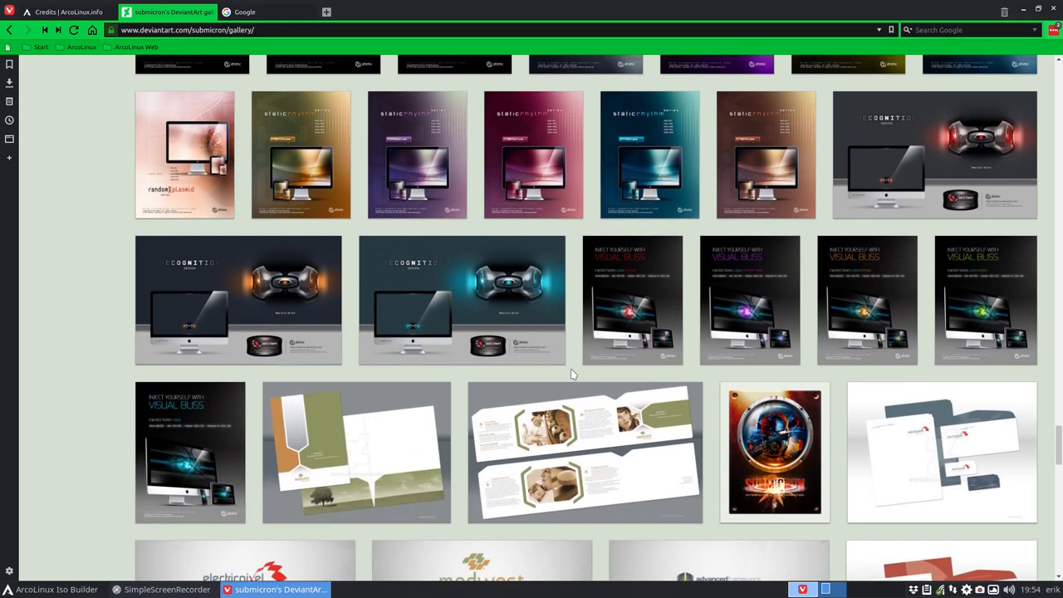
scroll(down, 3)
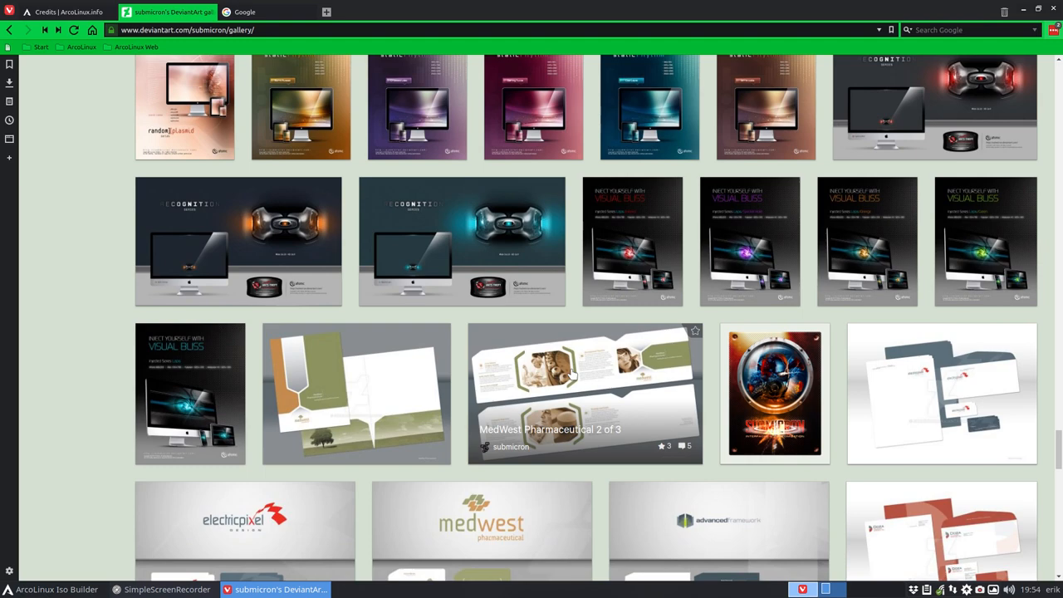
scroll(down, 3)
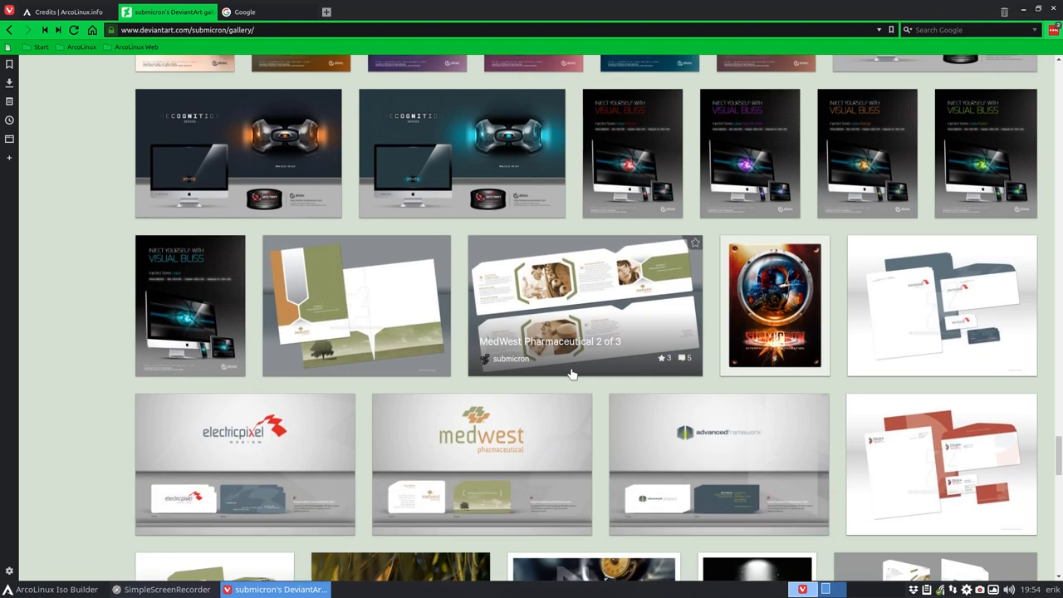
scroll(down, 3)
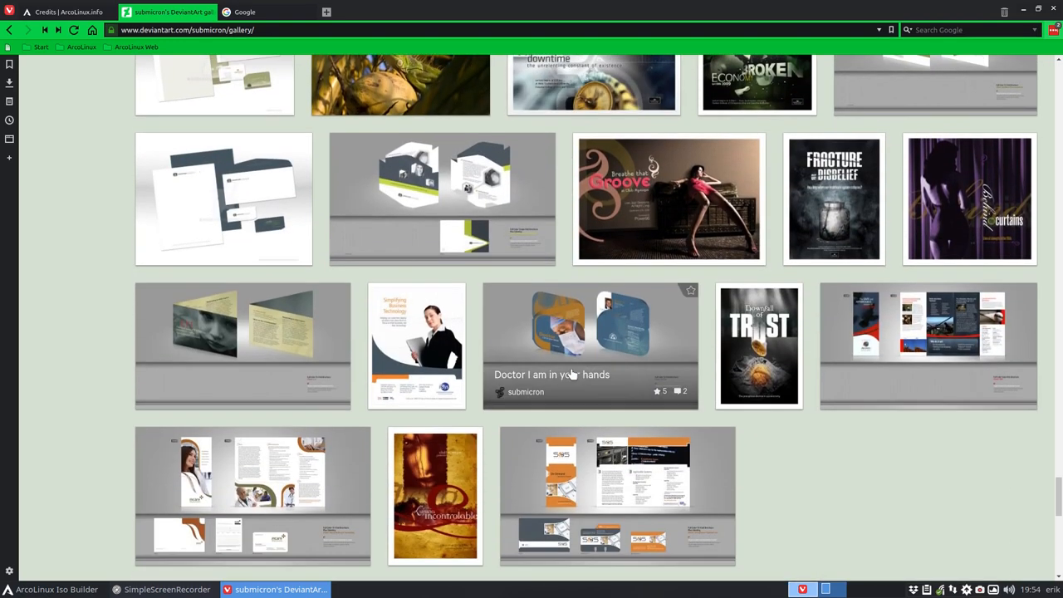
Step: Scroll back up around the Timecapsule, Conjure and Electric Deity wallpaper sets
scroll(up, 3)
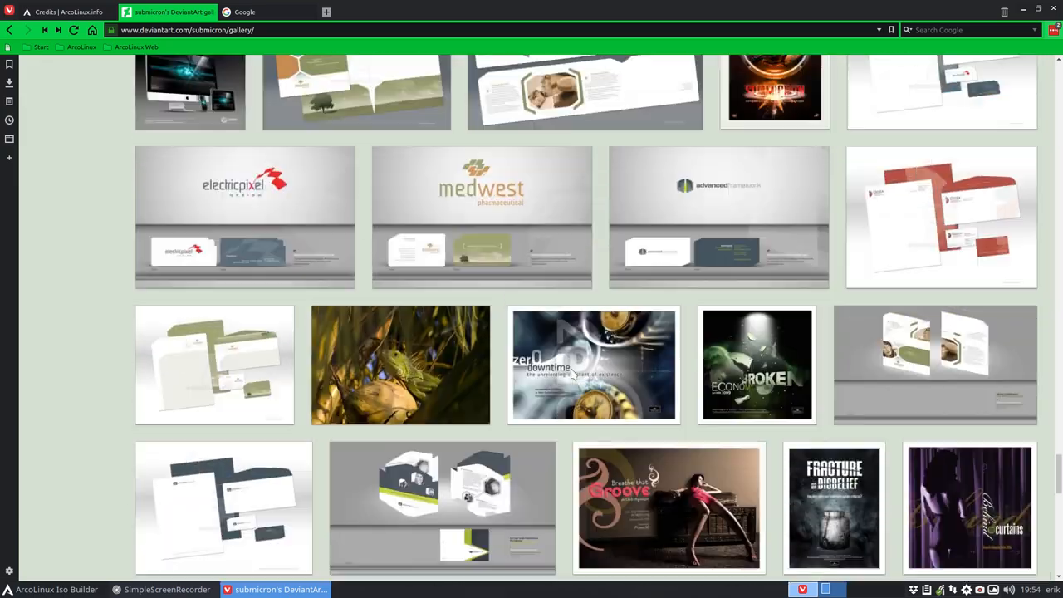
scroll(down, 3)
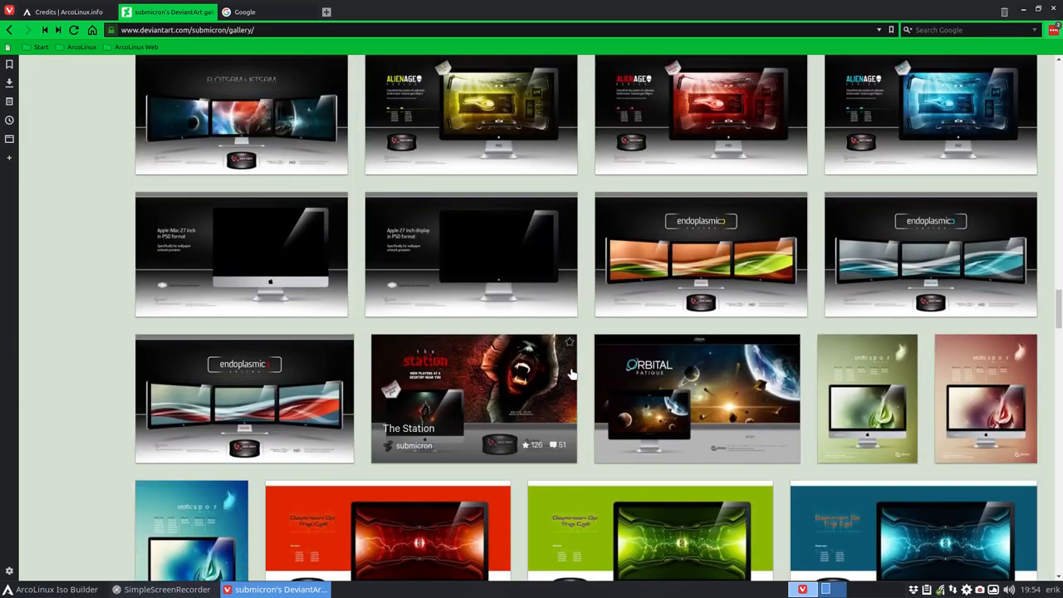
scroll(up, 3)
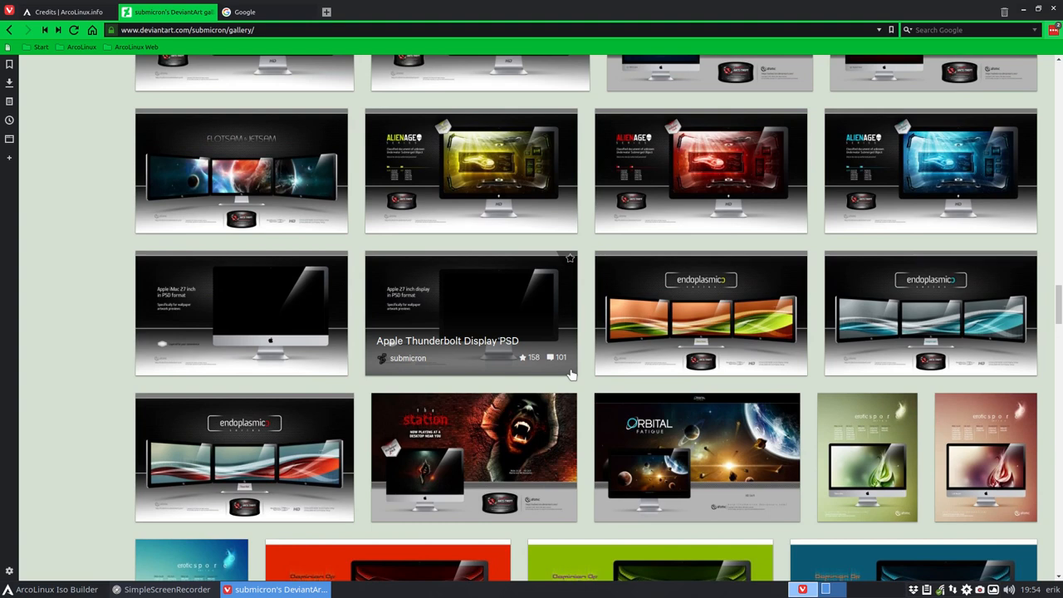
mouse_move(510, 362)
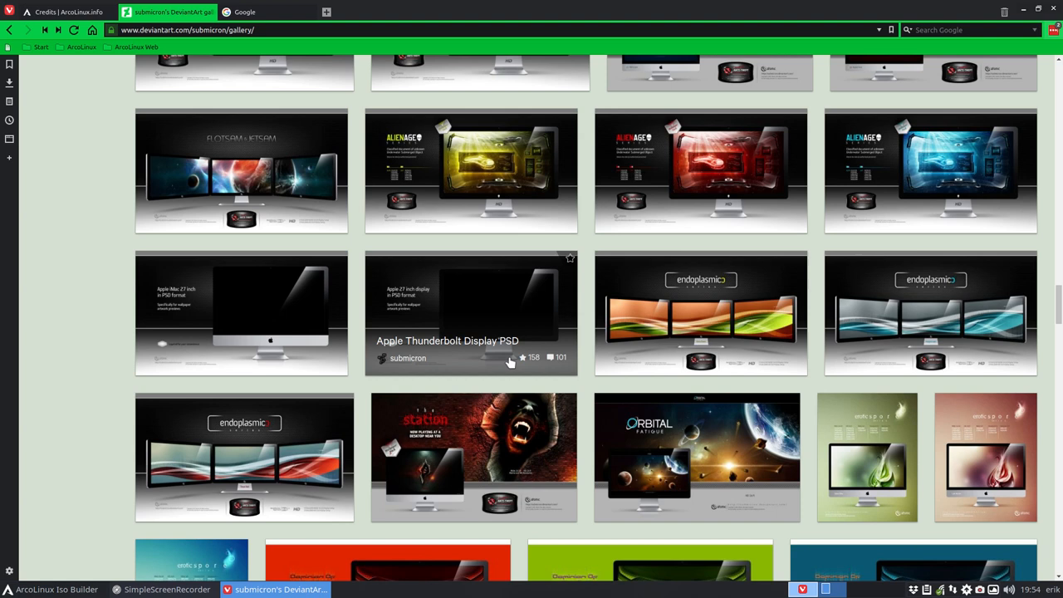
mouse_move(213, 175)
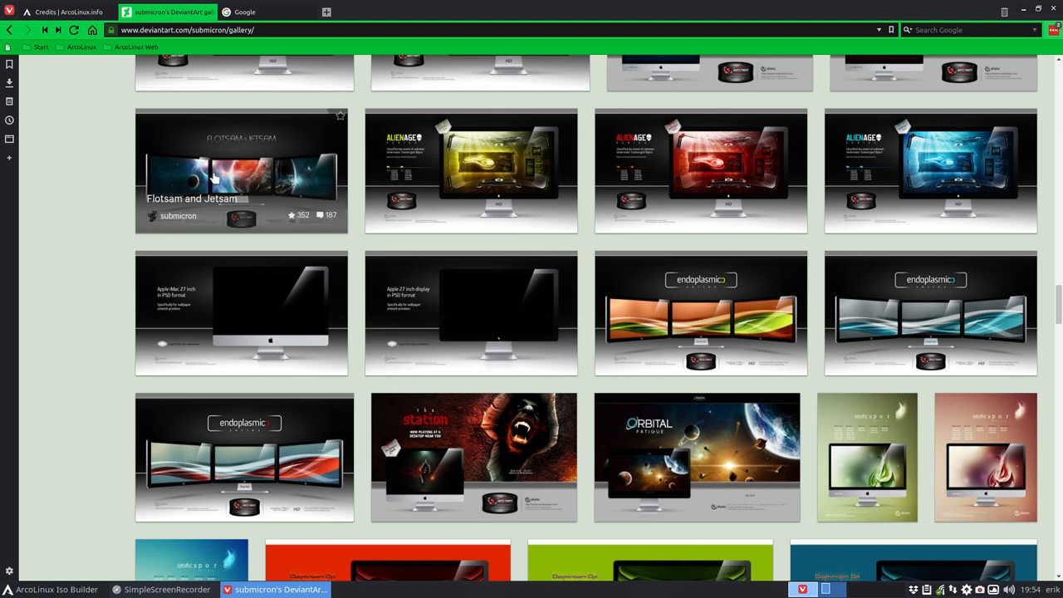
mouse_move(474, 158)
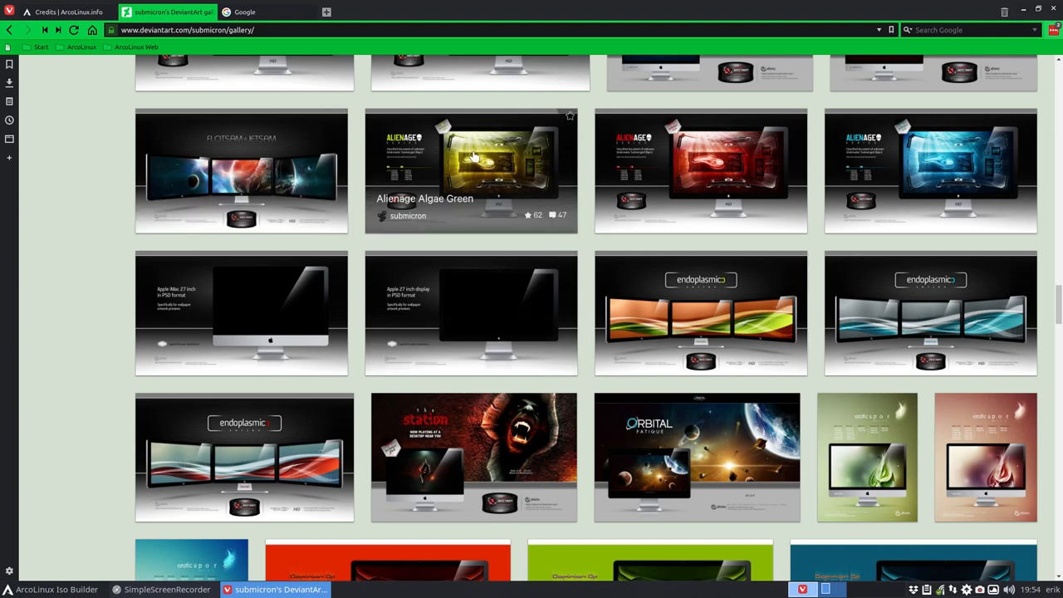
scroll(up, 3)
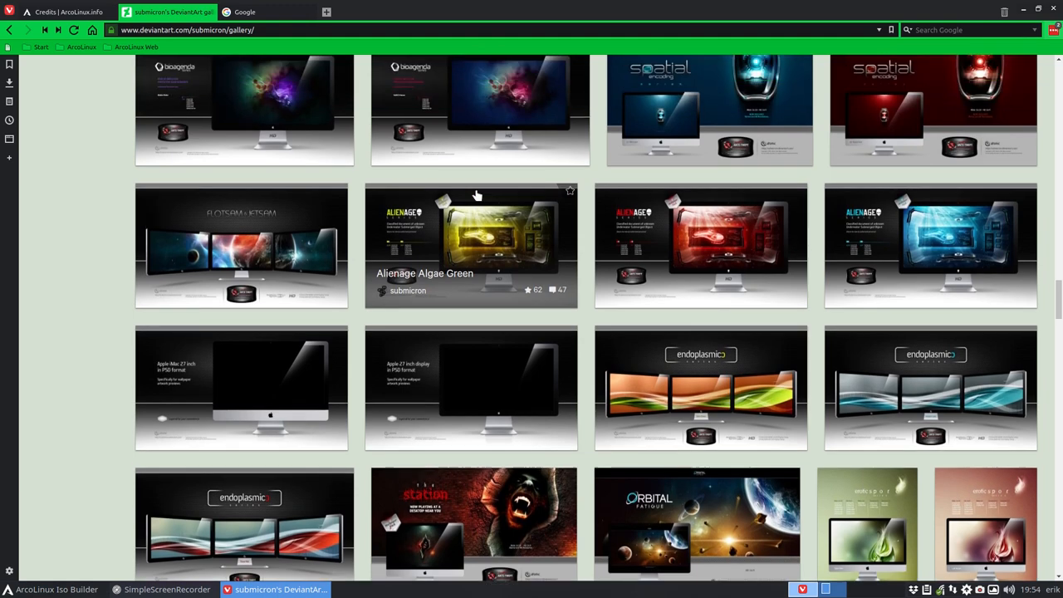
scroll(up, 3)
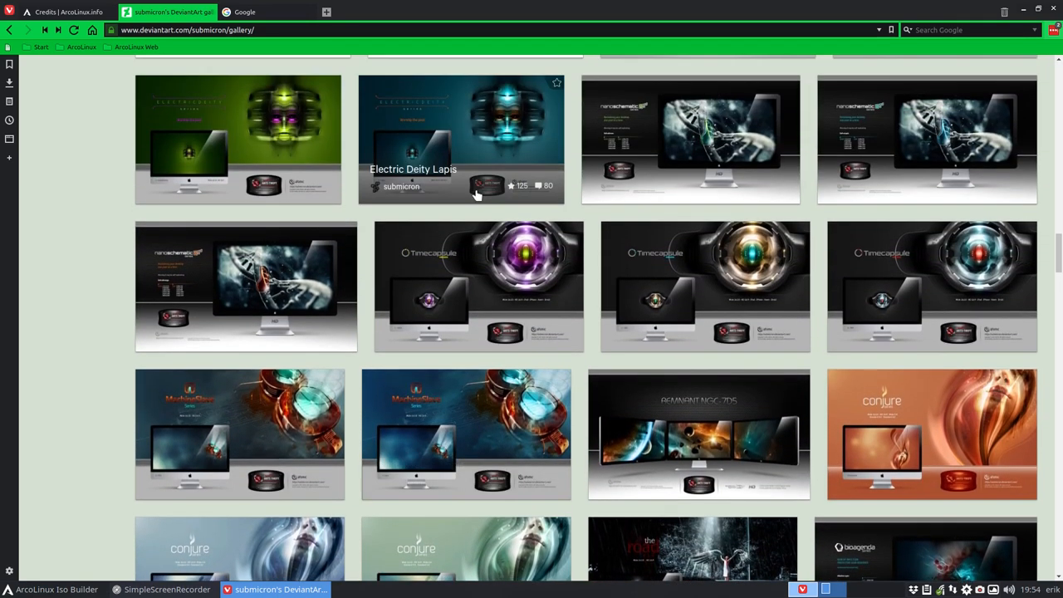
scroll(up, 3)
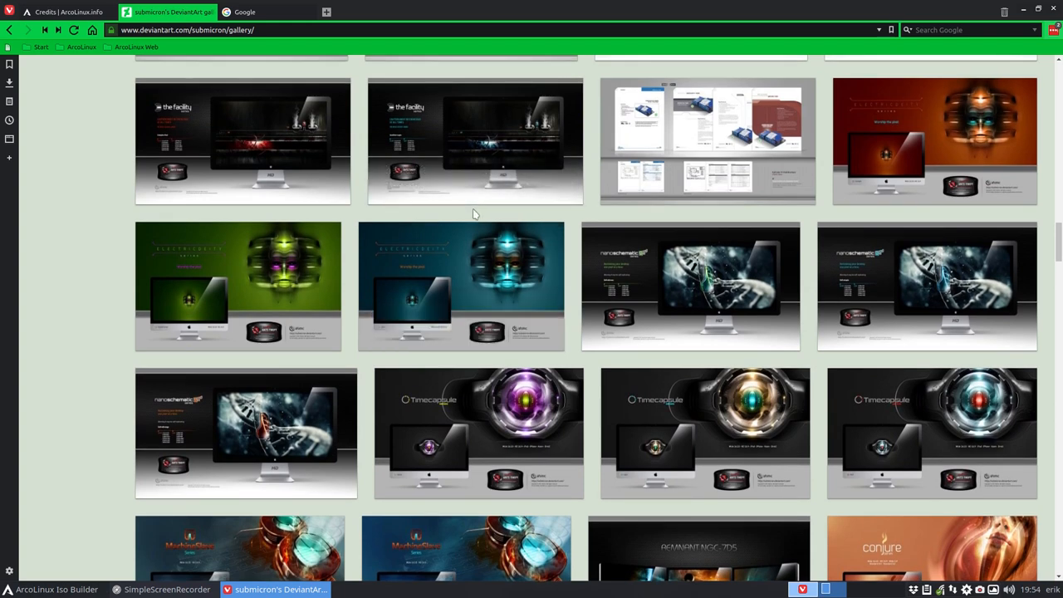